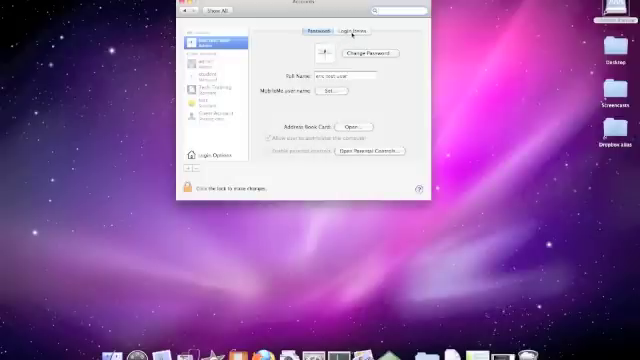
# Step: Show the current user's Login Items list in the Accounts pane
pyautogui.click(351, 28)
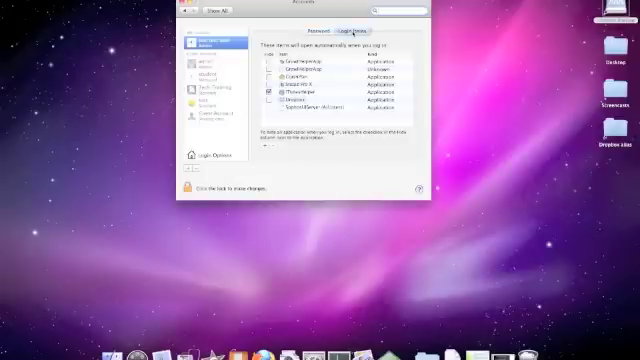